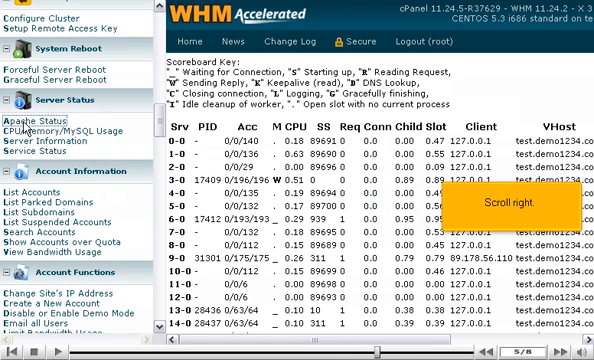
pyautogui.hscroll(3)
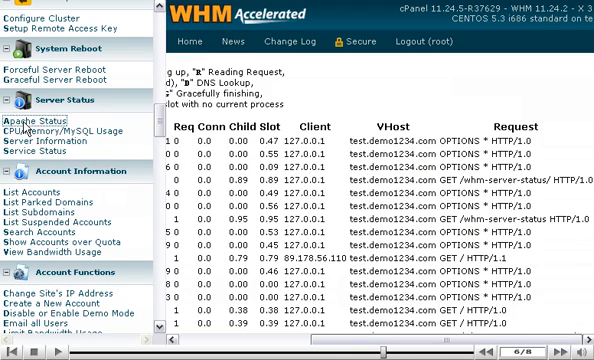